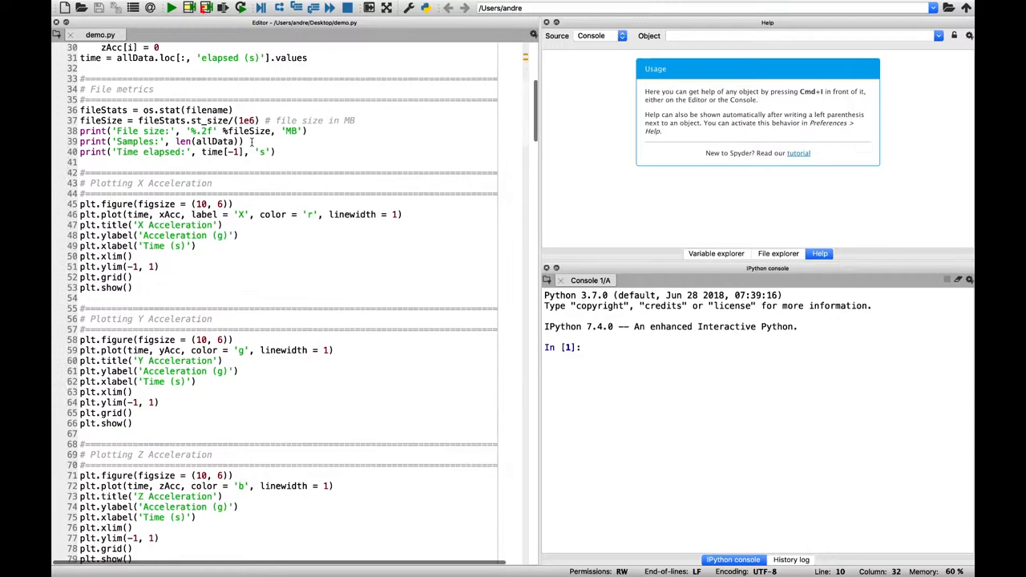
Scroll the console through demo.py's acceleration and 2D path plots
{"action": "scroll", "scroll_direction": "down", "scroll_amount": 3}
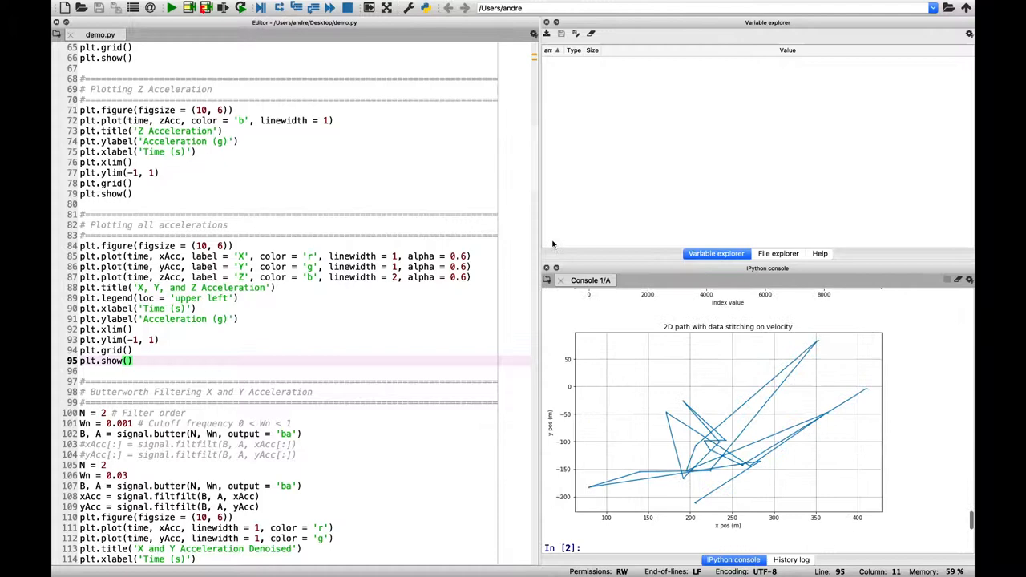
Show variables A, B, N and Wn beside the Butterworth filter code and denoised X–Y plot
{"action": "left_click", "coordinate": [170, 7]}
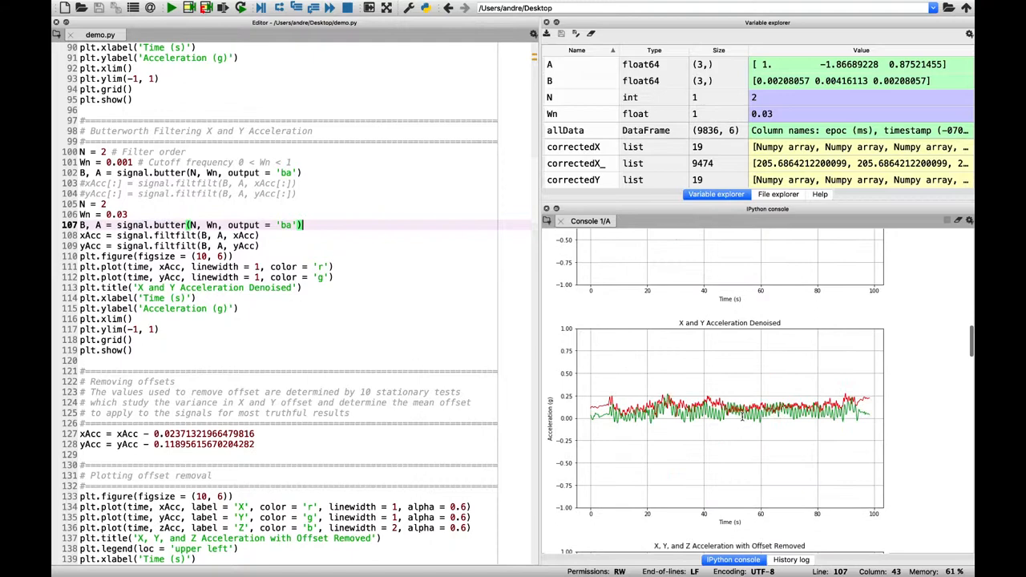
Scroll to the offset-removed X, Y, Z plot and the 5-second data-stitching code
{"action": "scroll", "scroll_direction": "down", "scroll_amount": 3}
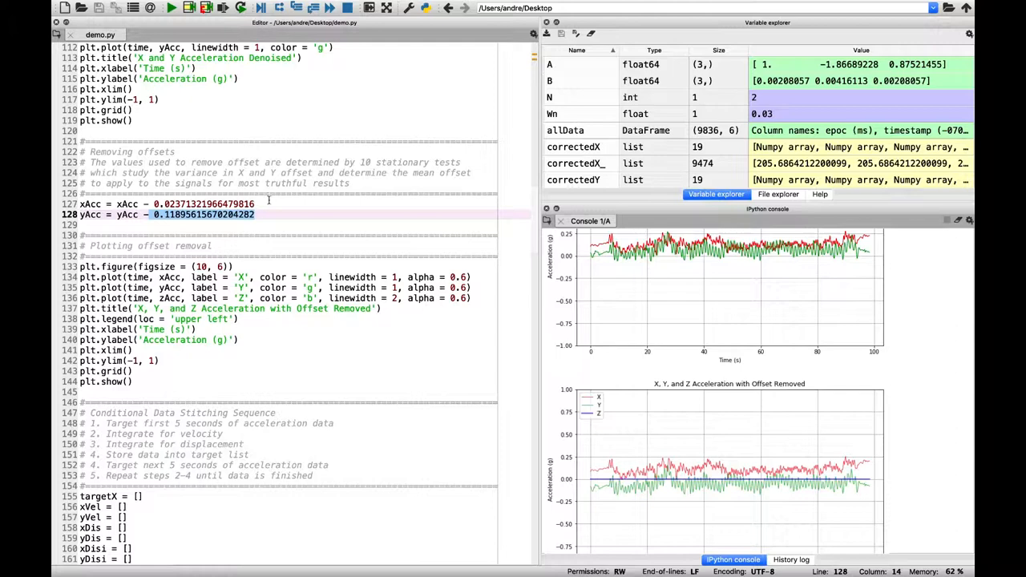
{"action": "scroll", "scroll_direction": "down", "scroll_amount": 3}
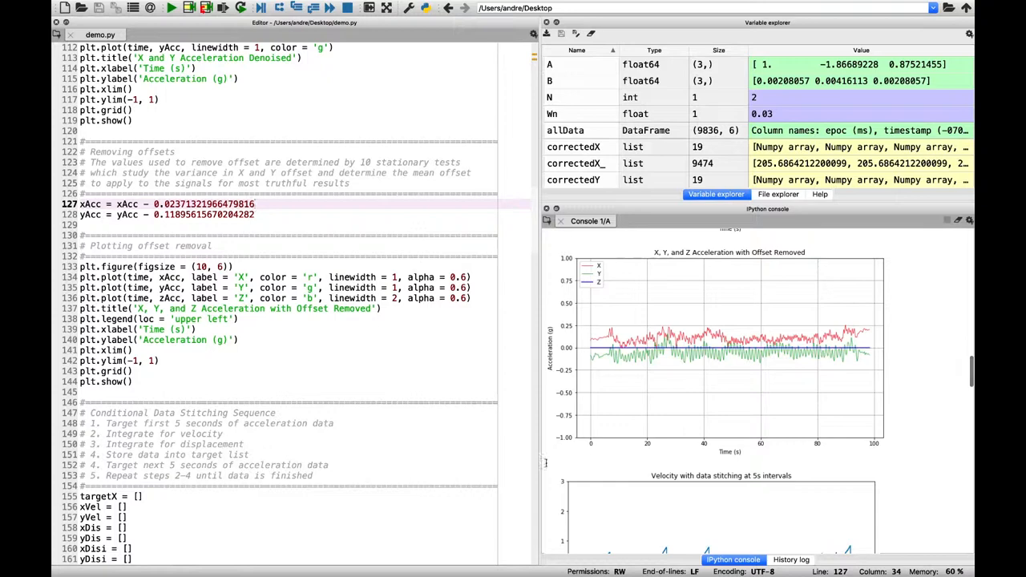
{"action": "scroll", "scroll_direction": "down", "scroll_amount": 3}
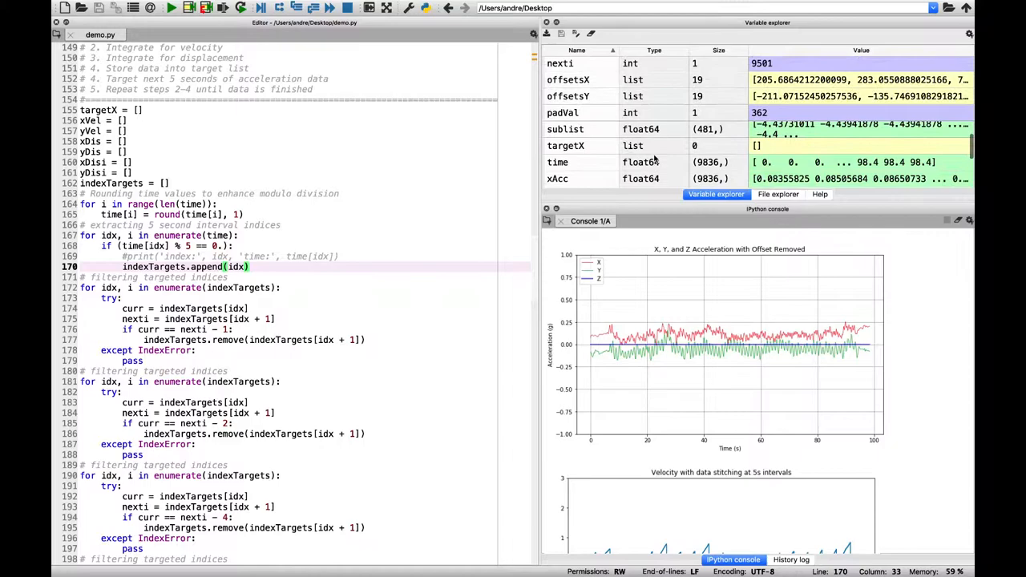
Inspect indexTargets values, then scroll to offset-correction code and the unstitched displacement plot
{"action": "double_click", "coordinate": [565, 146]}
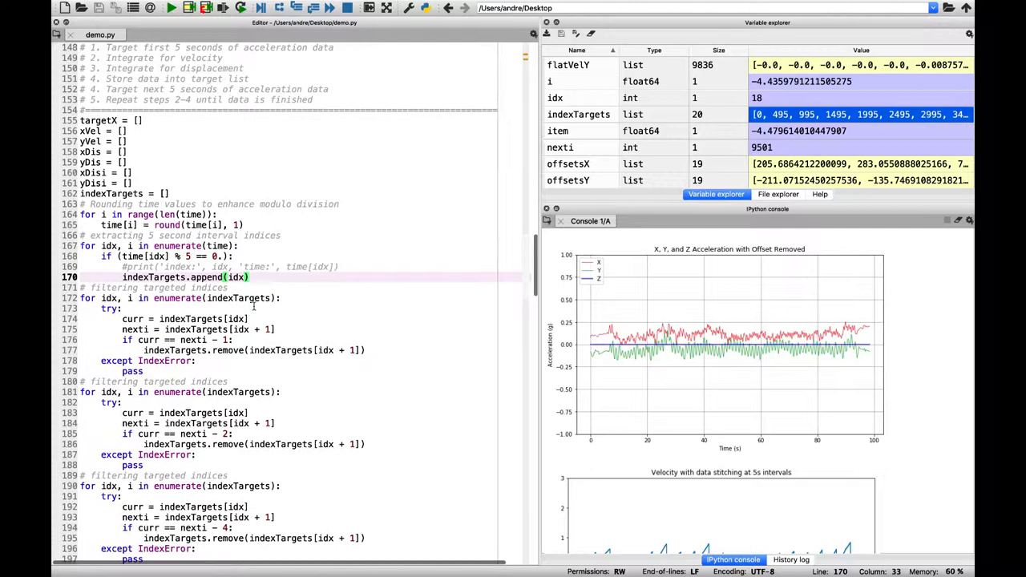
{"action": "scroll", "scroll_direction": "down", "scroll_amount": 3}
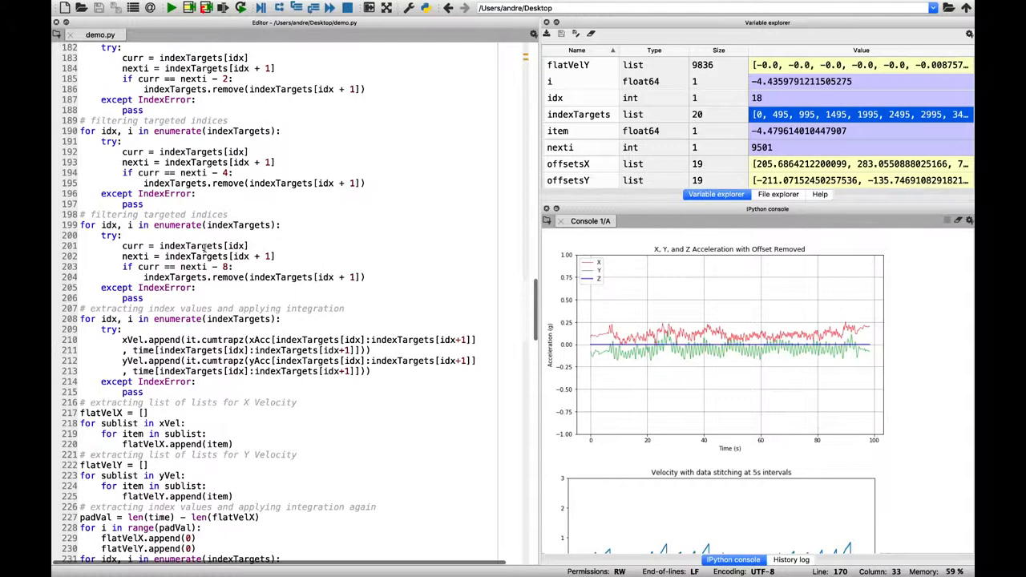
{"action": "scroll", "scroll_direction": "down", "scroll_amount": 3}
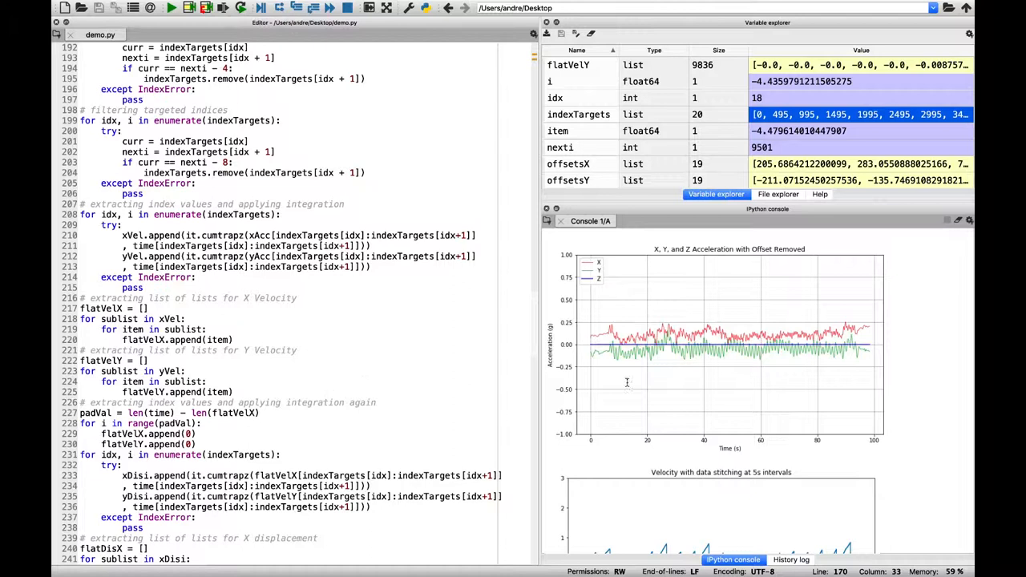
{"action": "scroll", "scroll_direction": "down", "scroll_amount": 3}
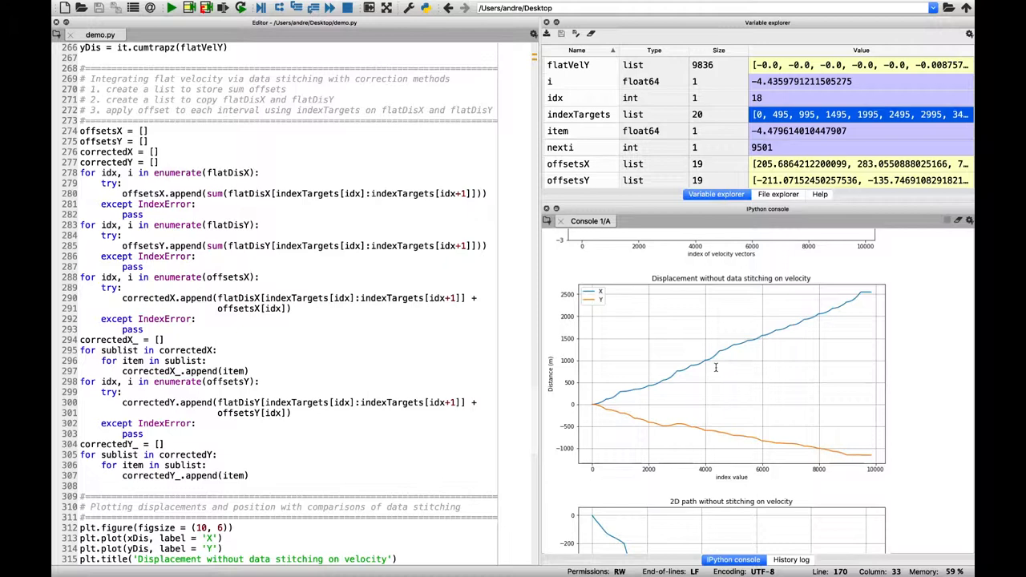
Scroll to the 'Displacement with data stitching' plot and the CSV export code
{"action": "scroll", "scroll_direction": "down", "scroll_amount": 3}
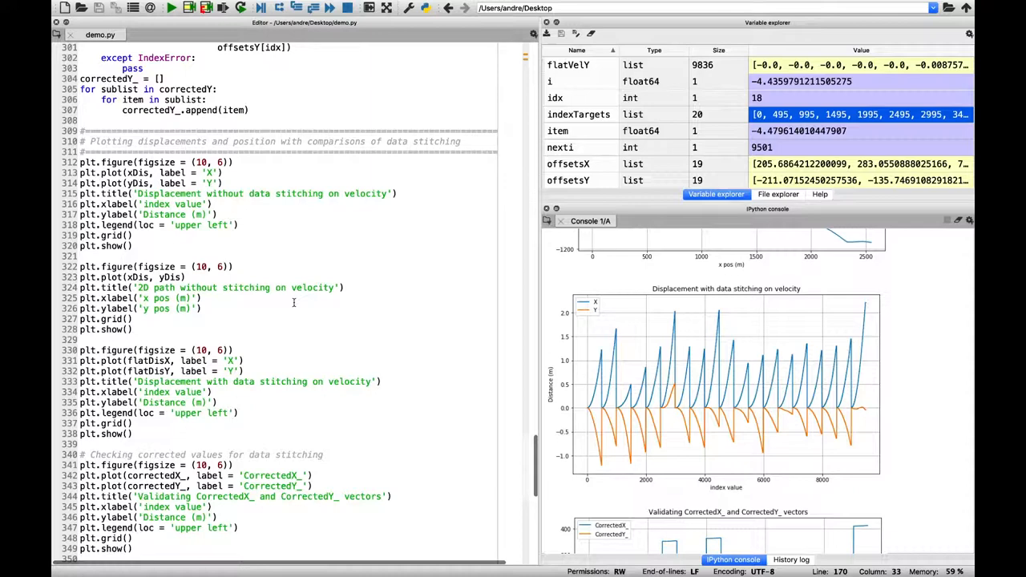
{"action": "scroll", "scroll_direction": "down", "scroll_amount": 3}
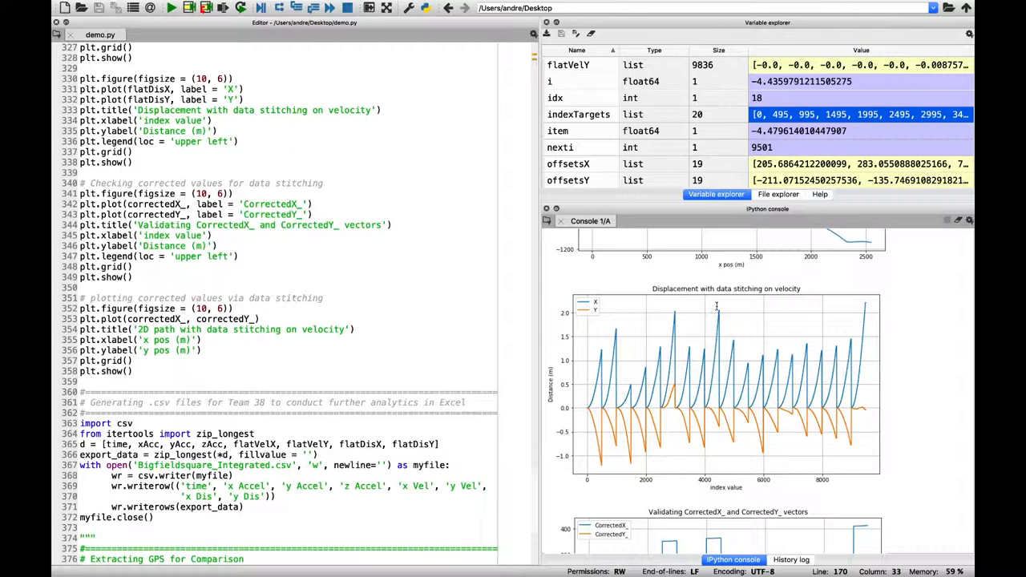